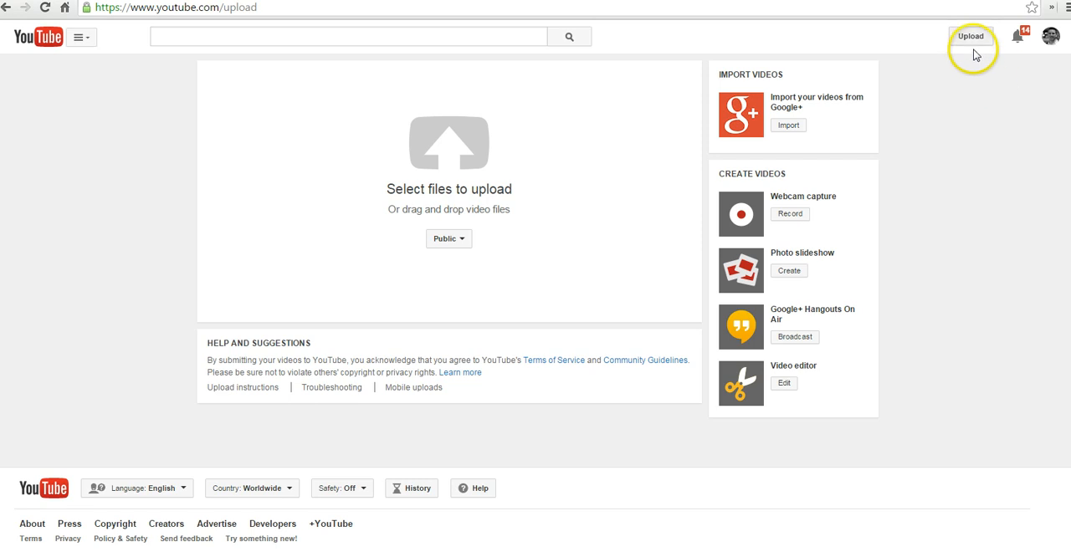
mouse_move(697, 199)
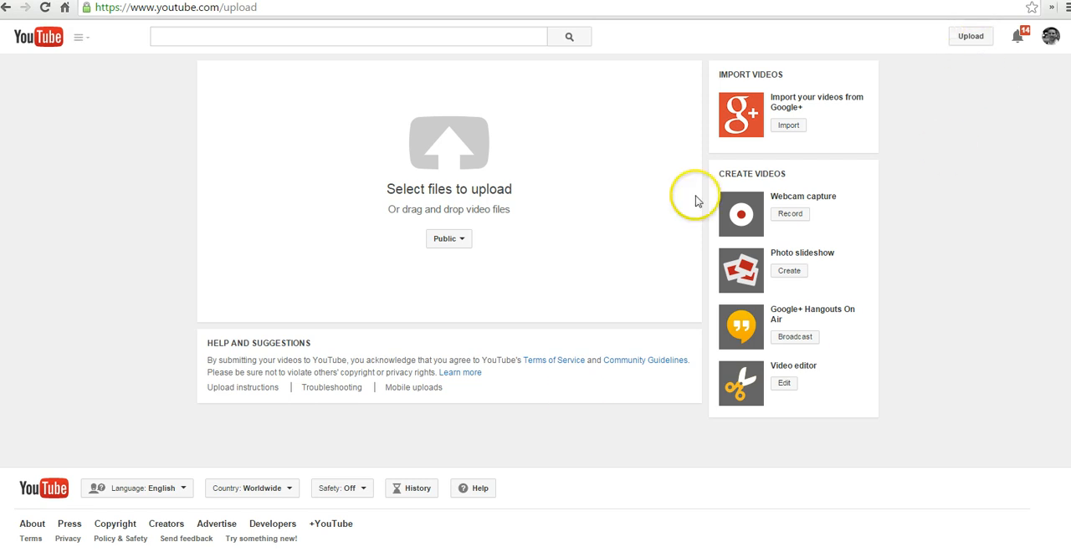
mouse_move(442, 162)
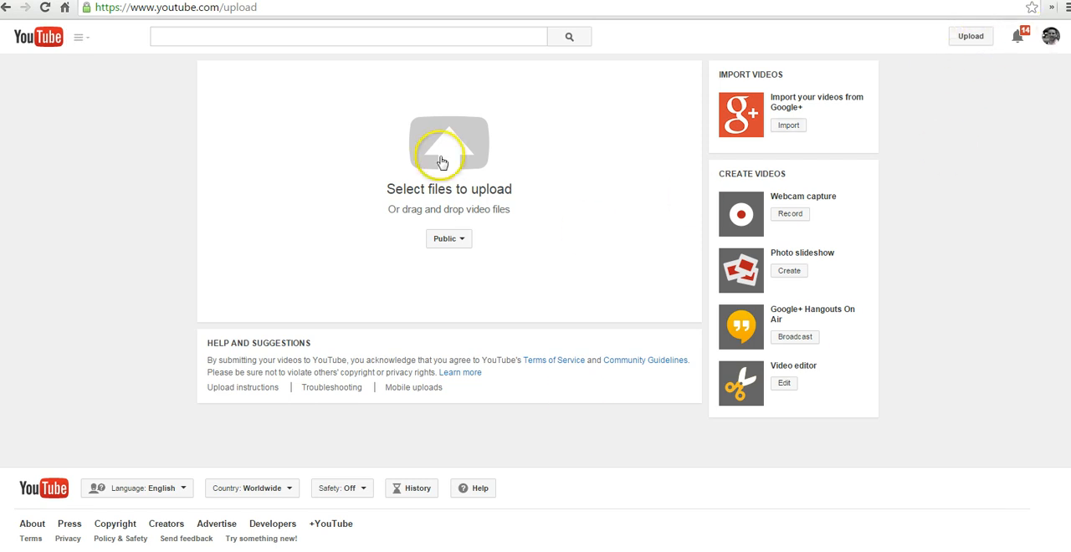
Step: Upload the sample video file and maximize the browser window
left_click(449, 146)
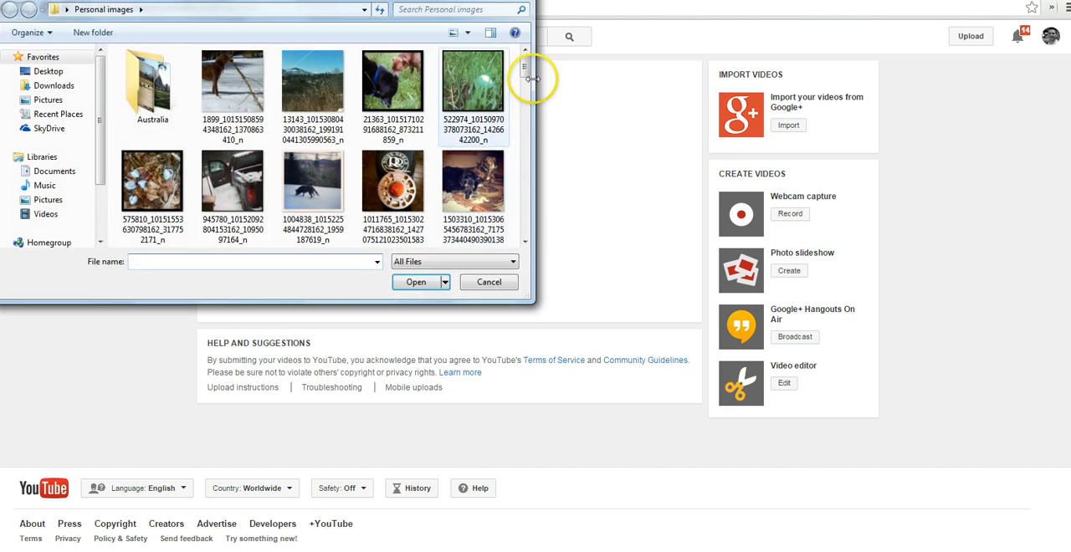
left_click(489, 282)
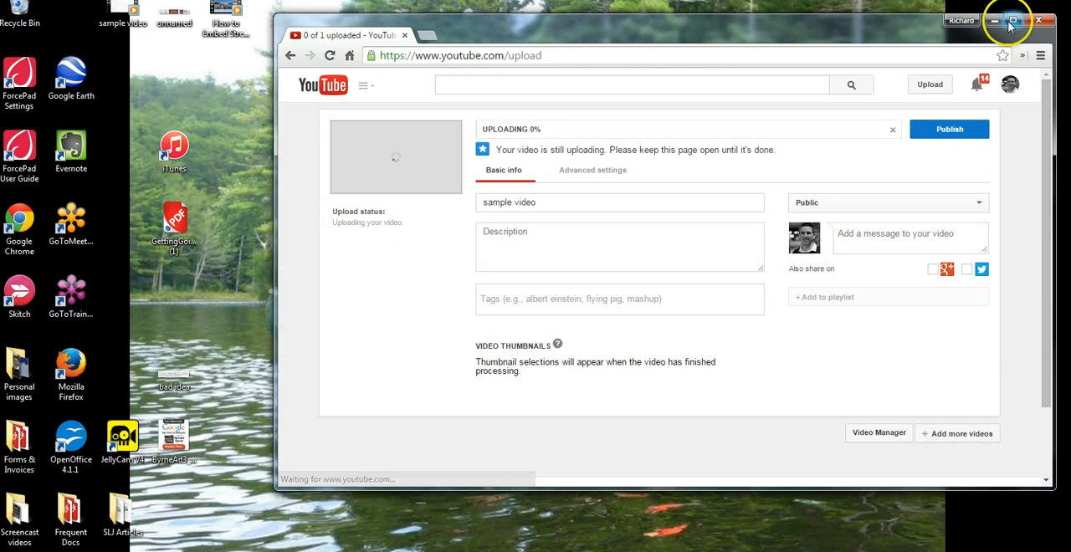
left_click(1014, 21)
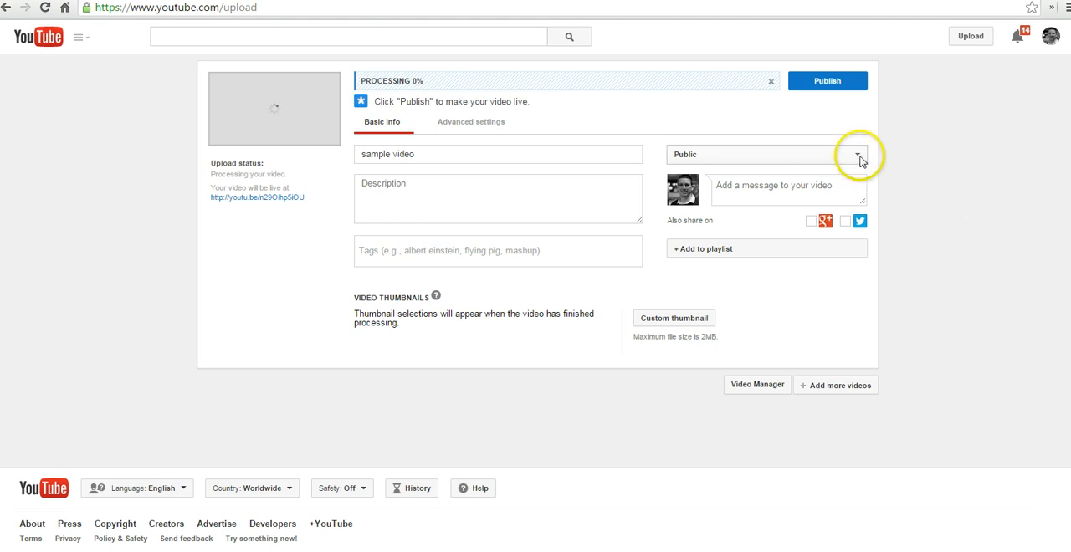
mouse_move(856, 156)
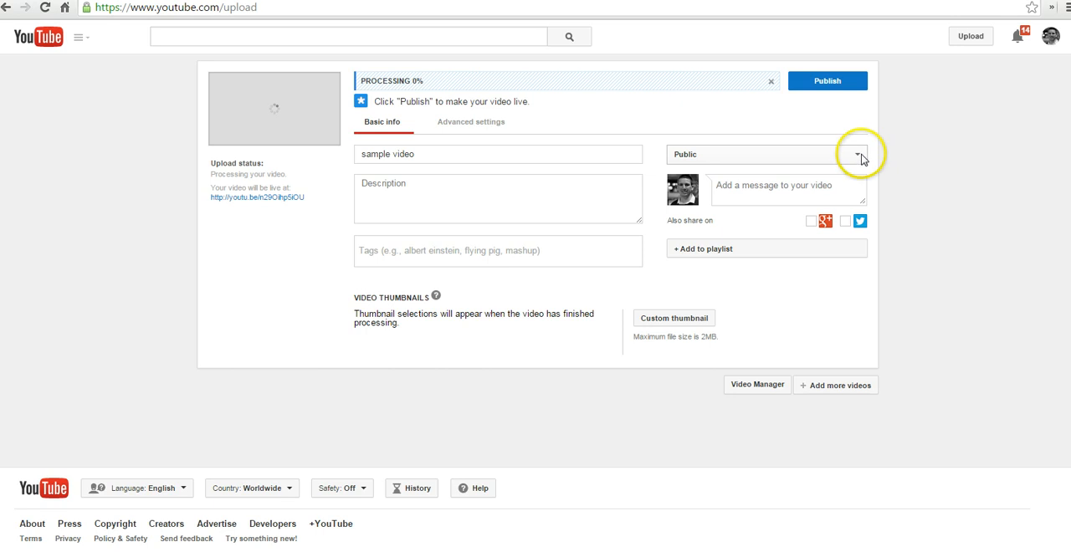
left_click(858, 154)
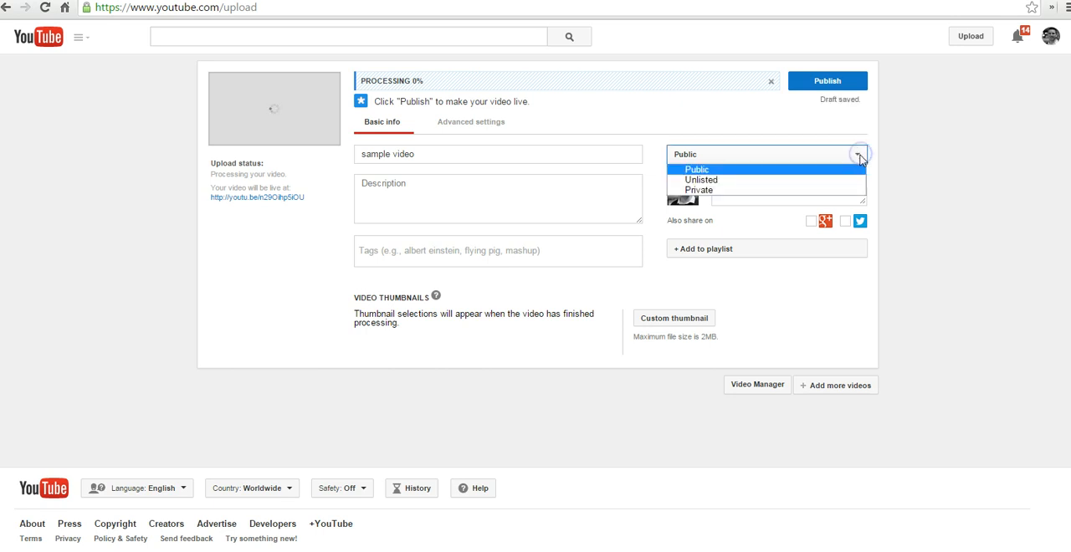
mouse_move(701, 179)
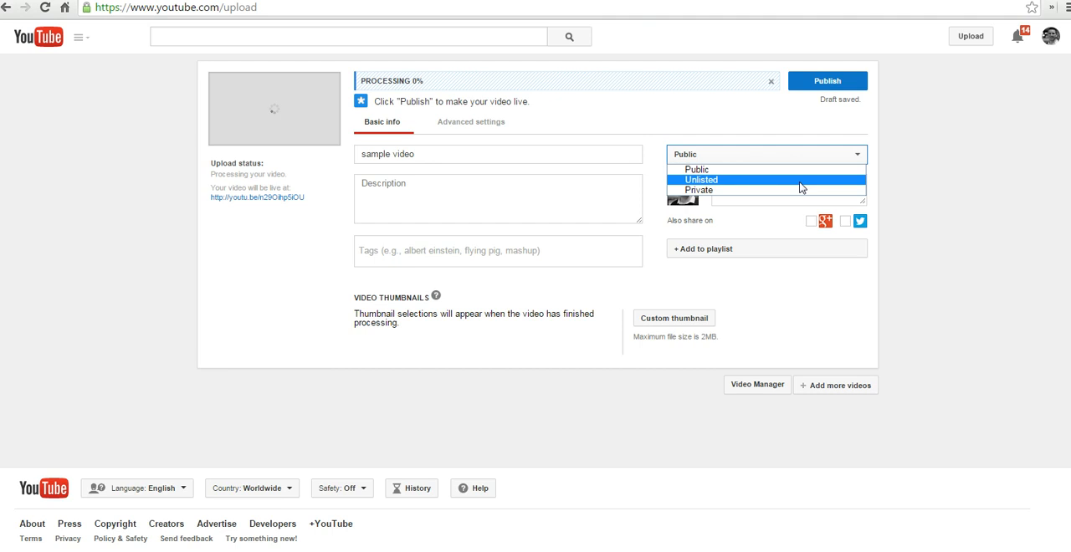
left_click(699, 190)
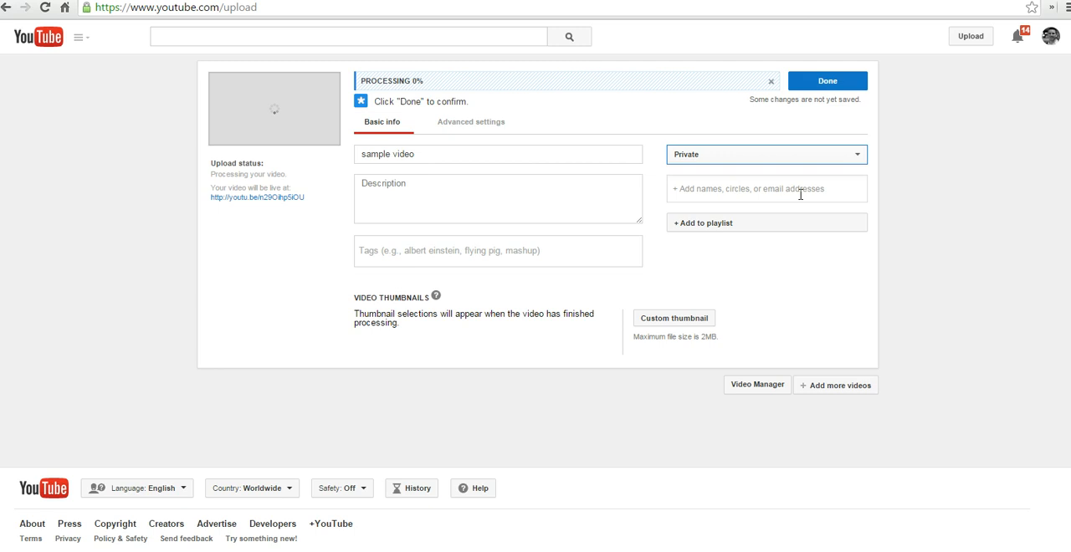
left_click(765, 188)
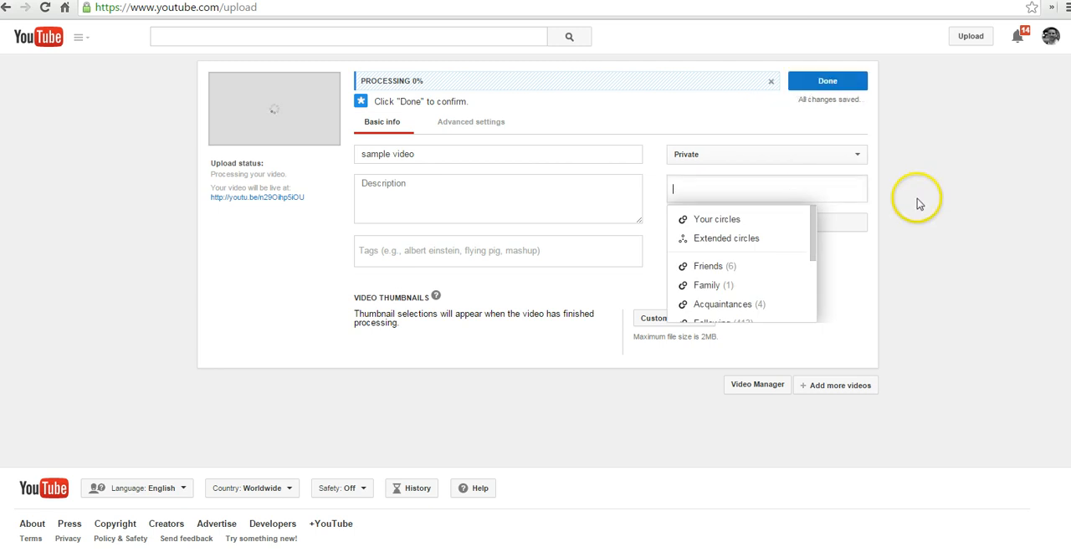
left_click(765, 154)
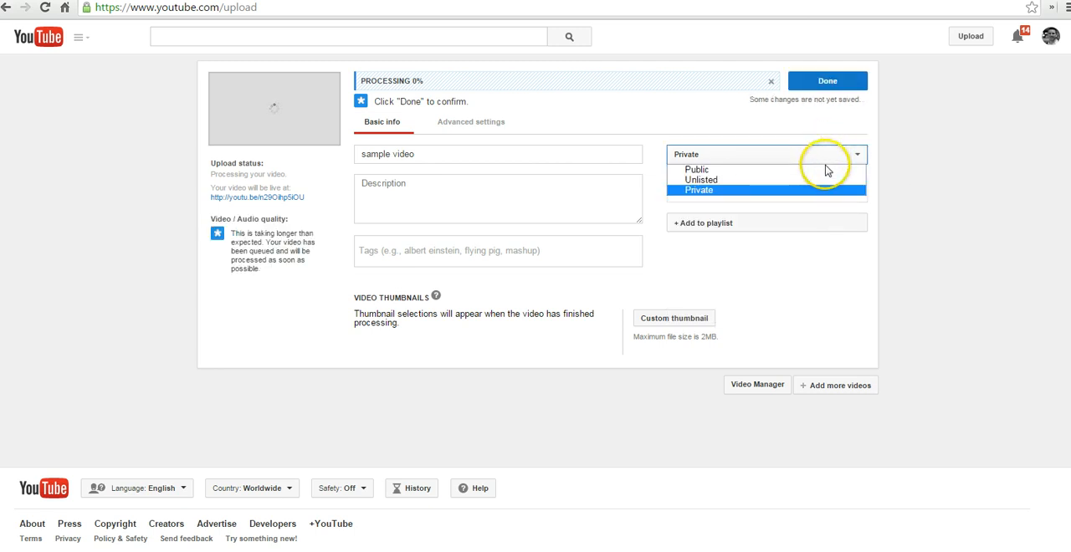
left_click(696, 170)
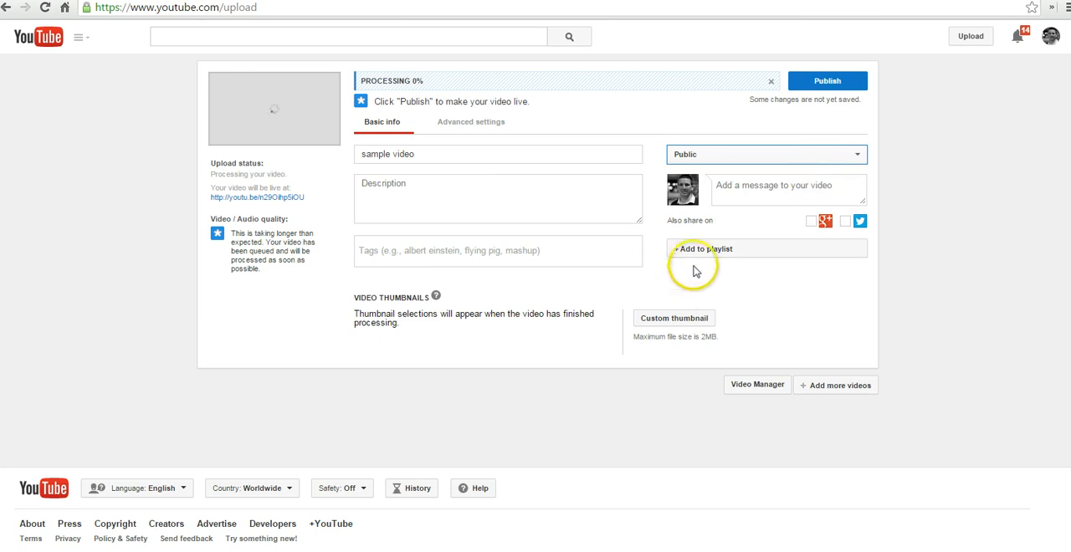
mouse_move(693, 251)
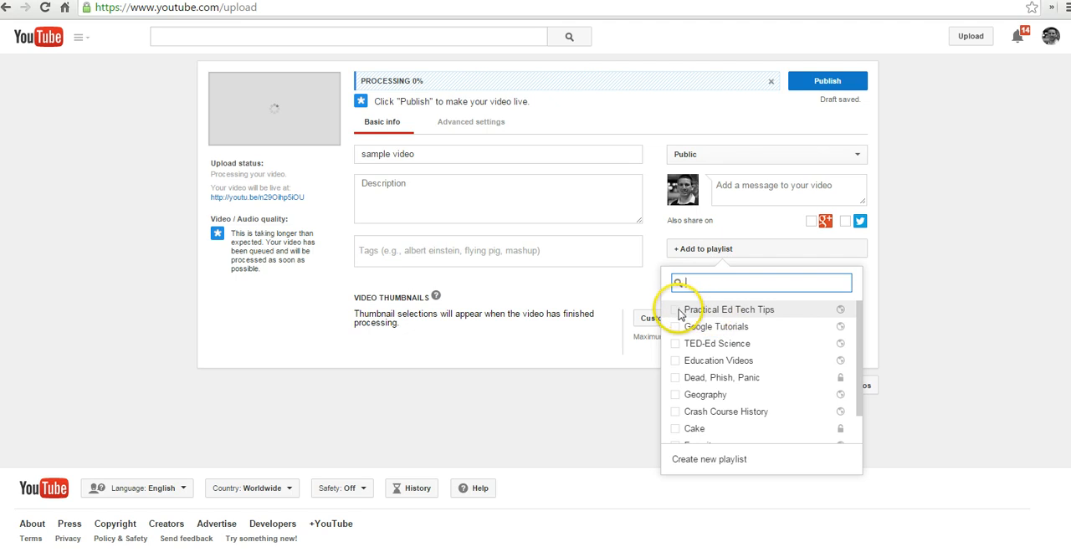
mouse_move(725, 487)
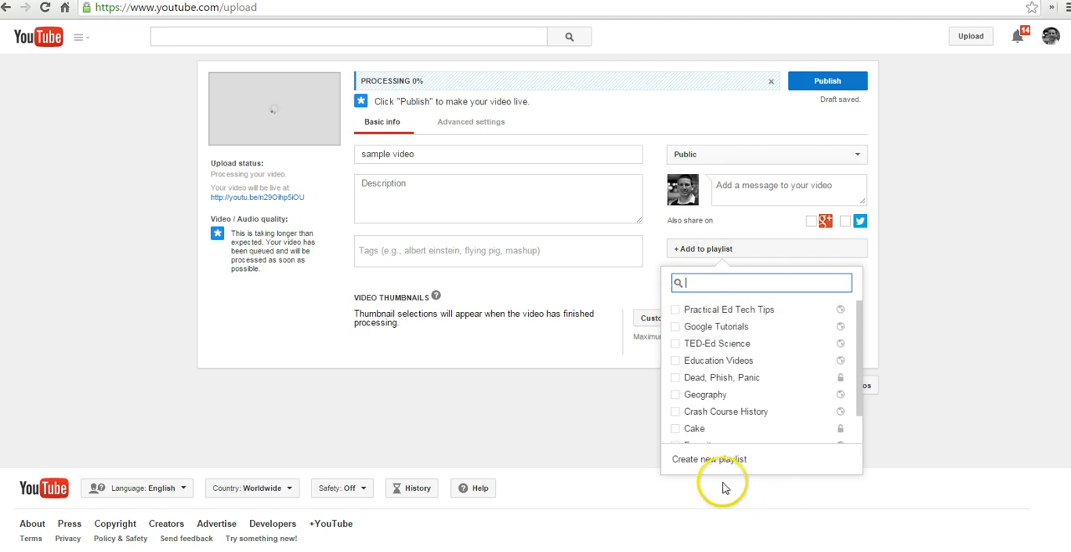
Step: Close the playlist list with Practical Ed Tech Tips ticked
left_click(932, 301)
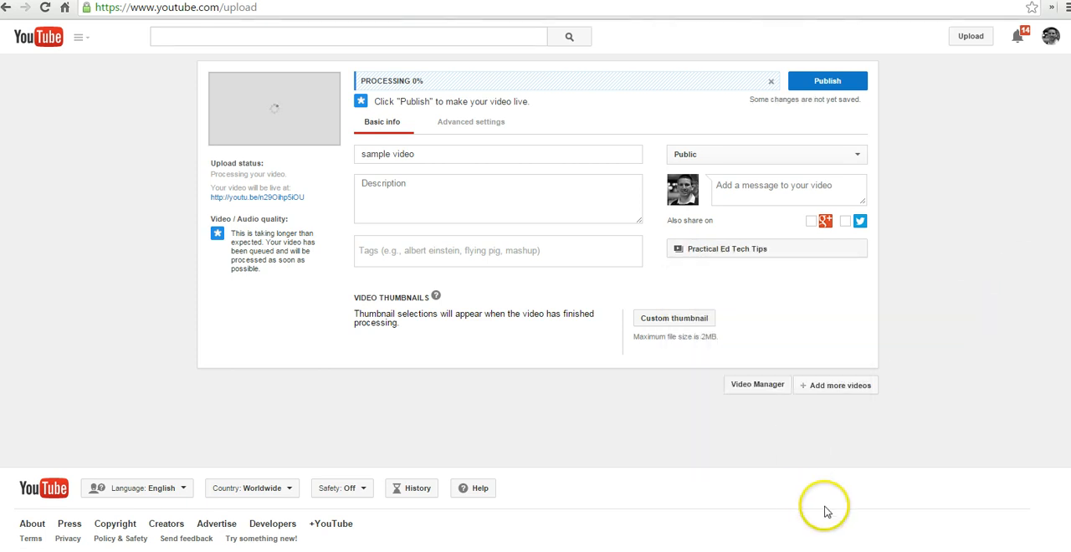
mouse_move(483, 223)
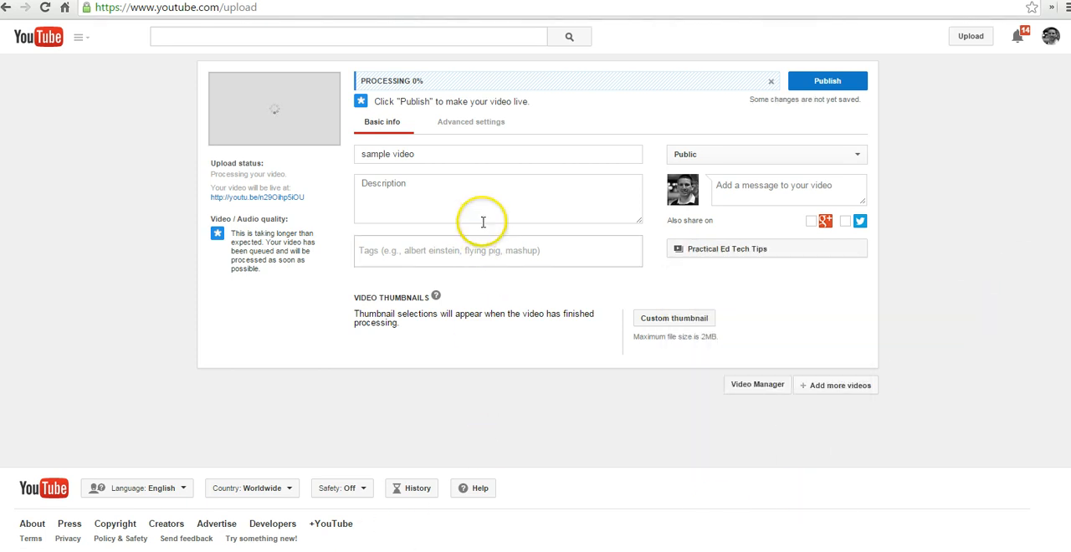
mouse_move(471, 122)
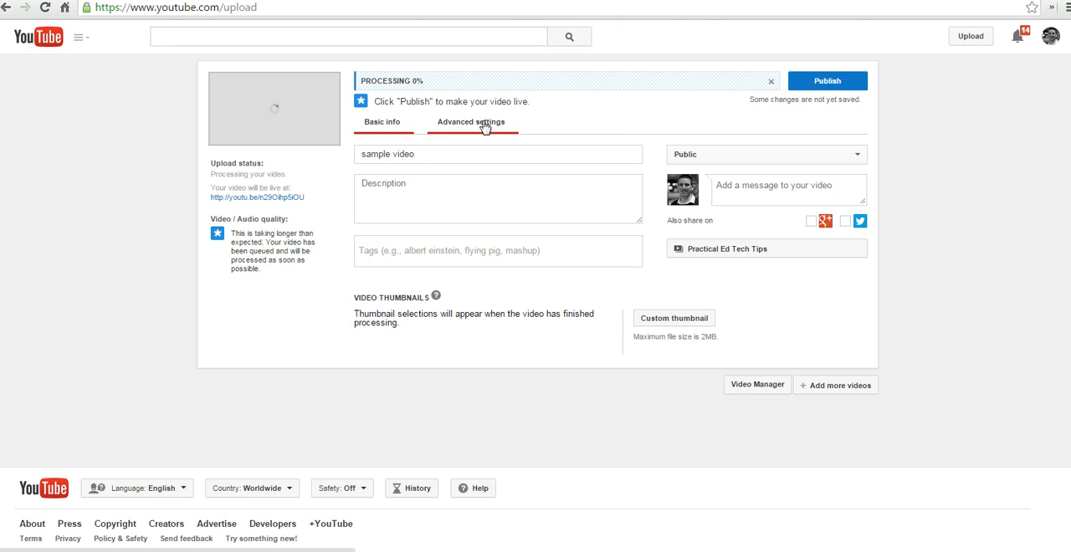
Step: In Advanced settings, disable comments and rating visibility, keeping the Standard YouTube License
left_click(471, 121)
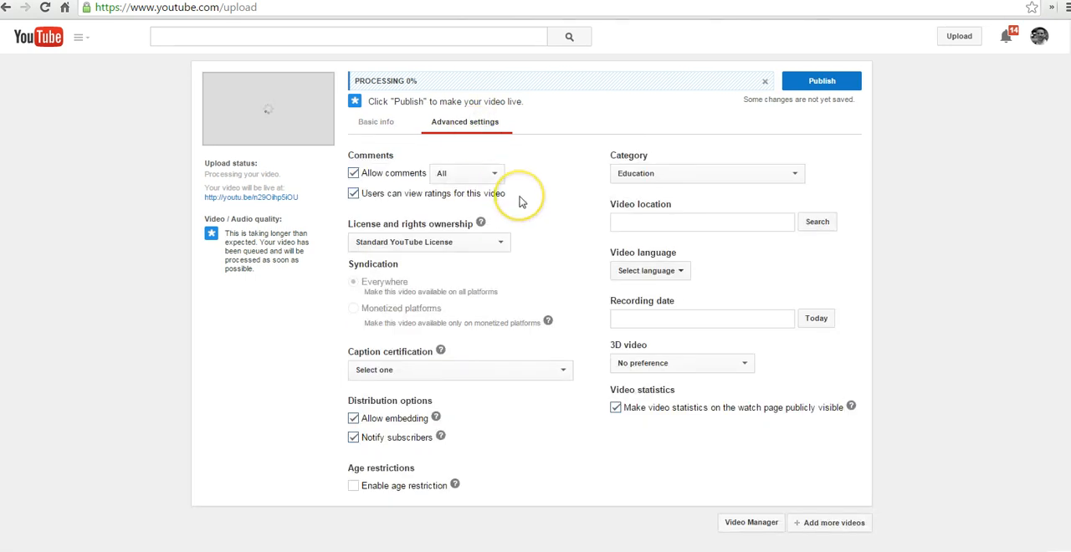
mouse_move(364, 176)
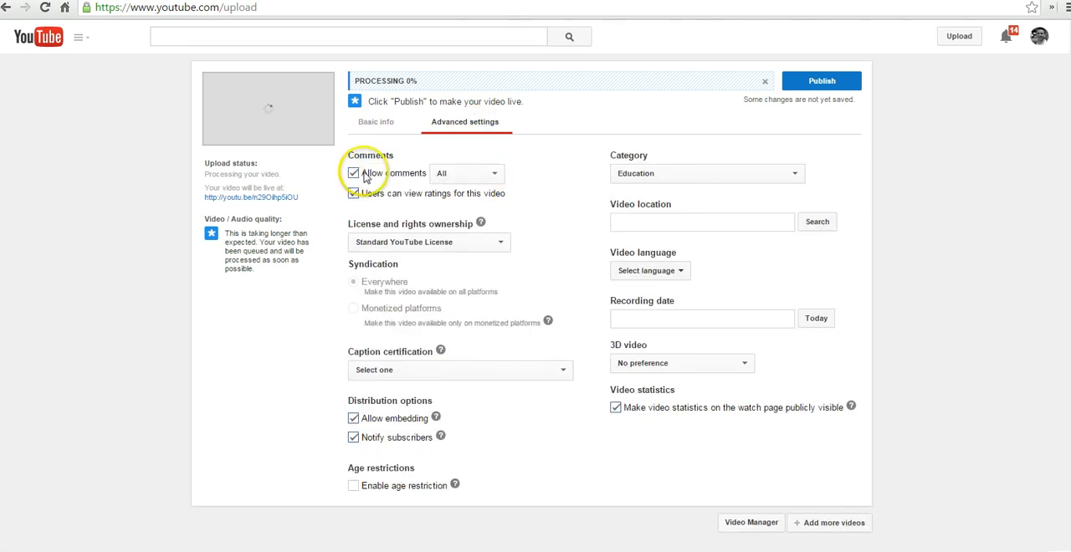
left_click(466, 173)
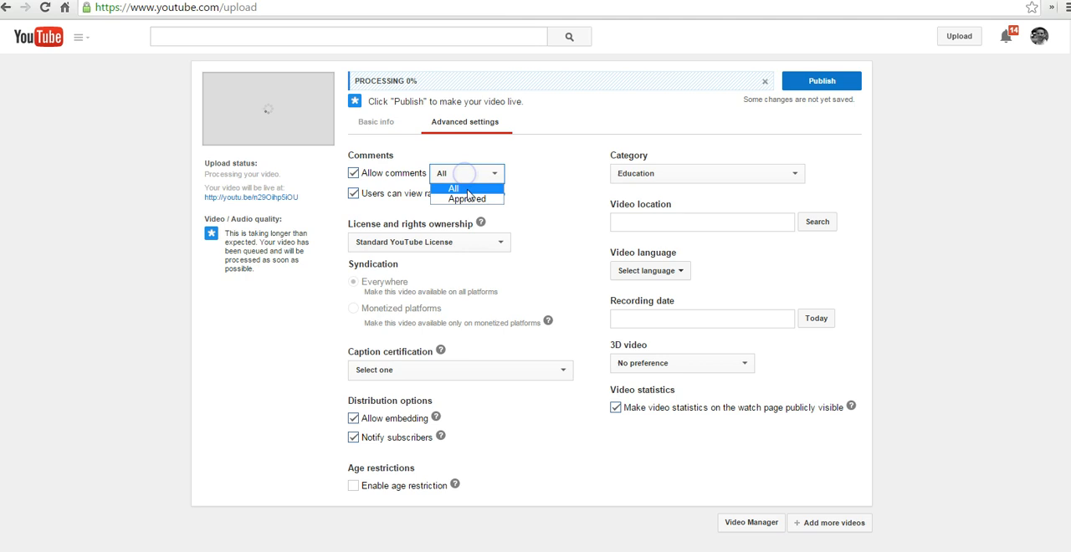
left_click(466, 198)
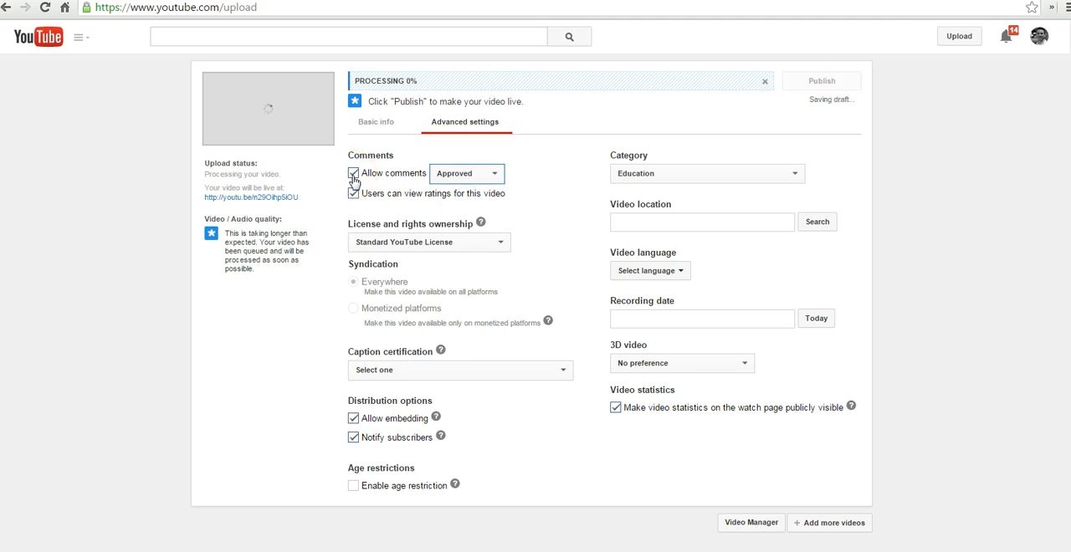
left_click(353, 173)
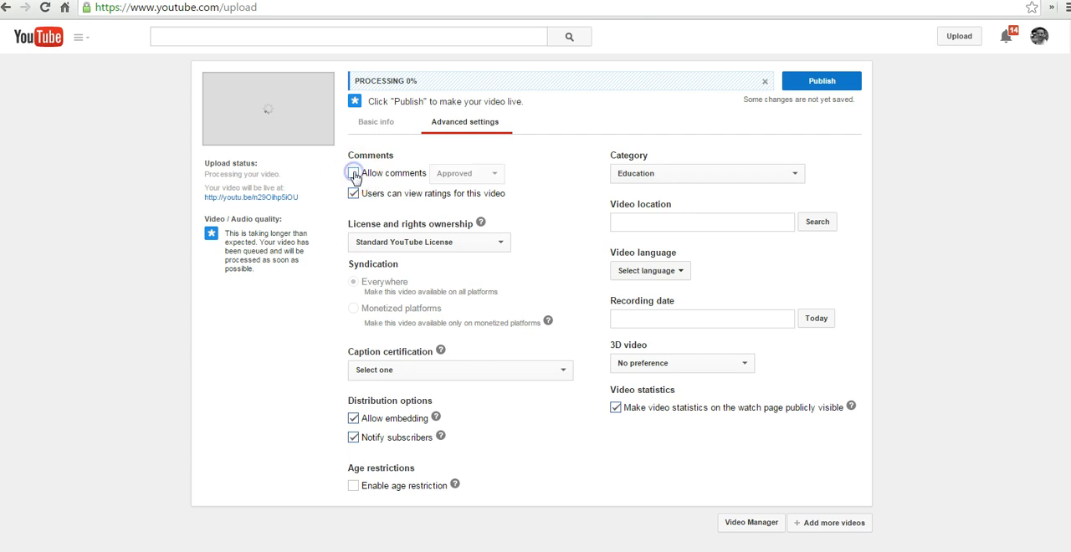
left_click(353, 173)
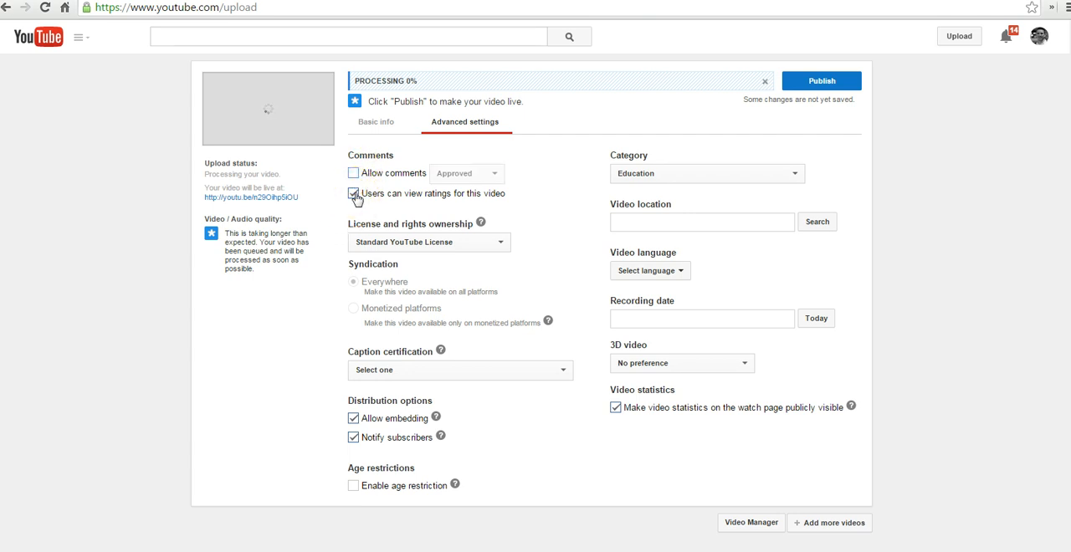
left_click(353, 193)
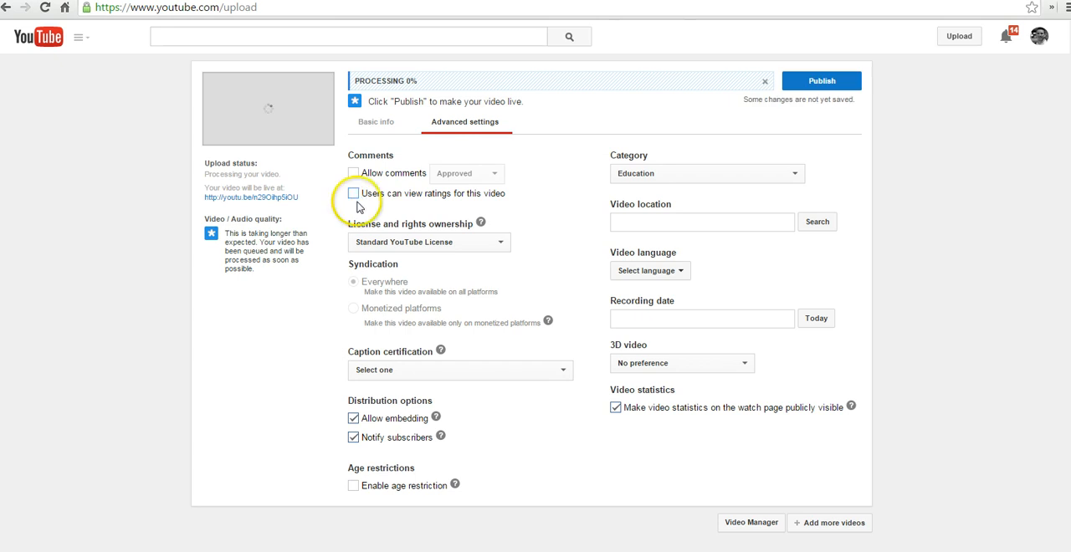
left_click(499, 242)
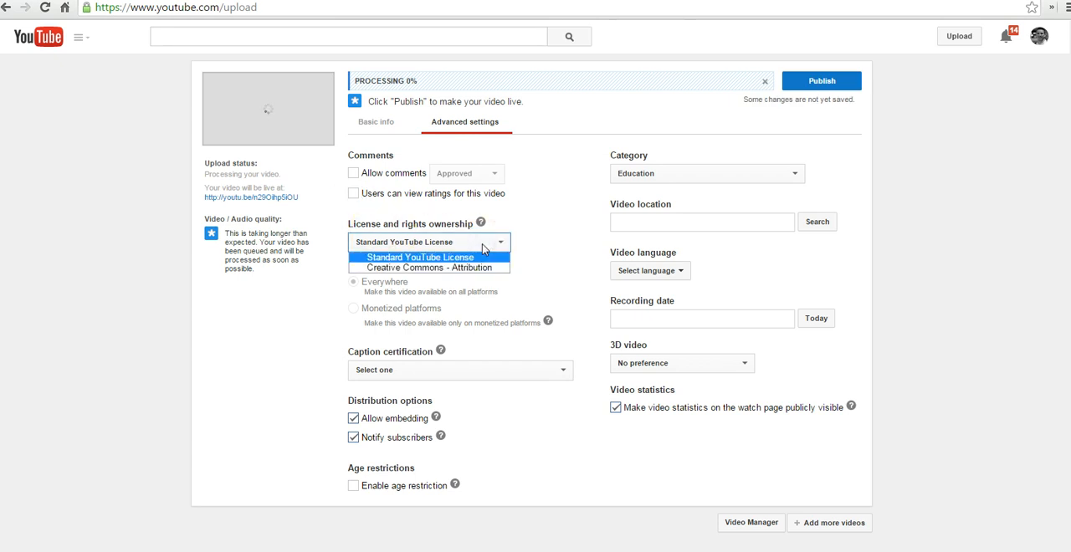
mouse_move(430, 267)
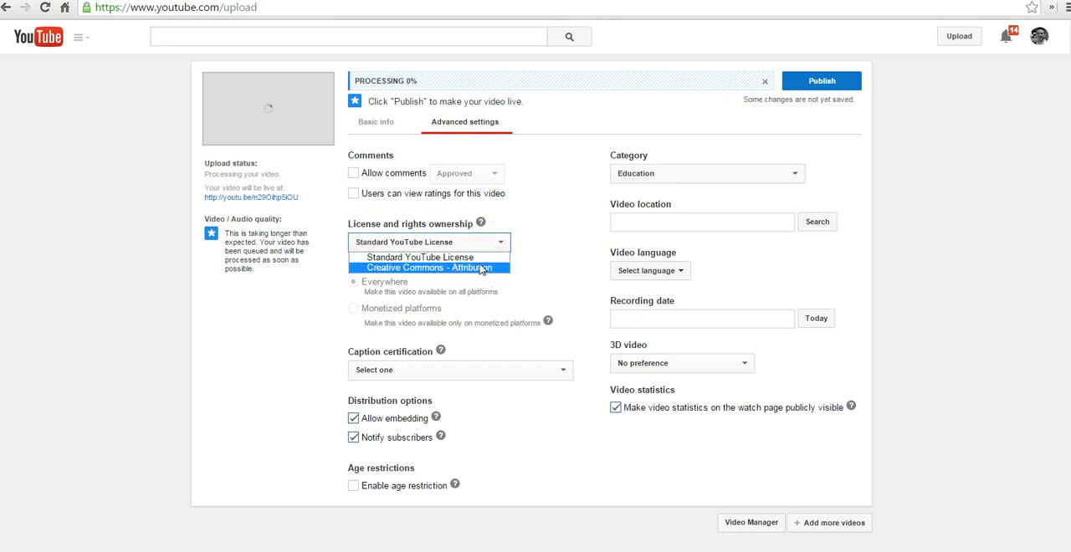
left_click(418, 257)
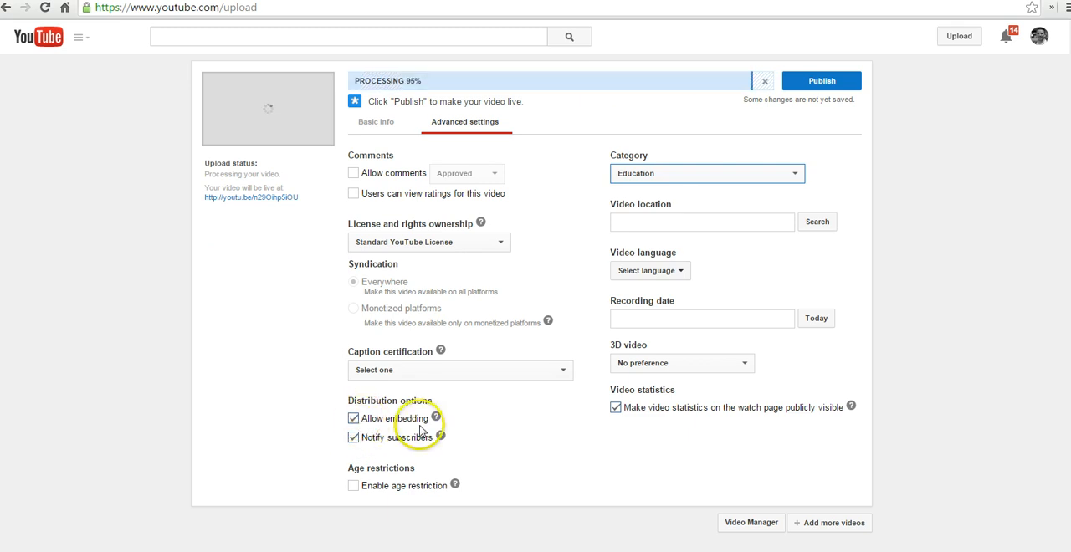
mouse_move(545, 433)
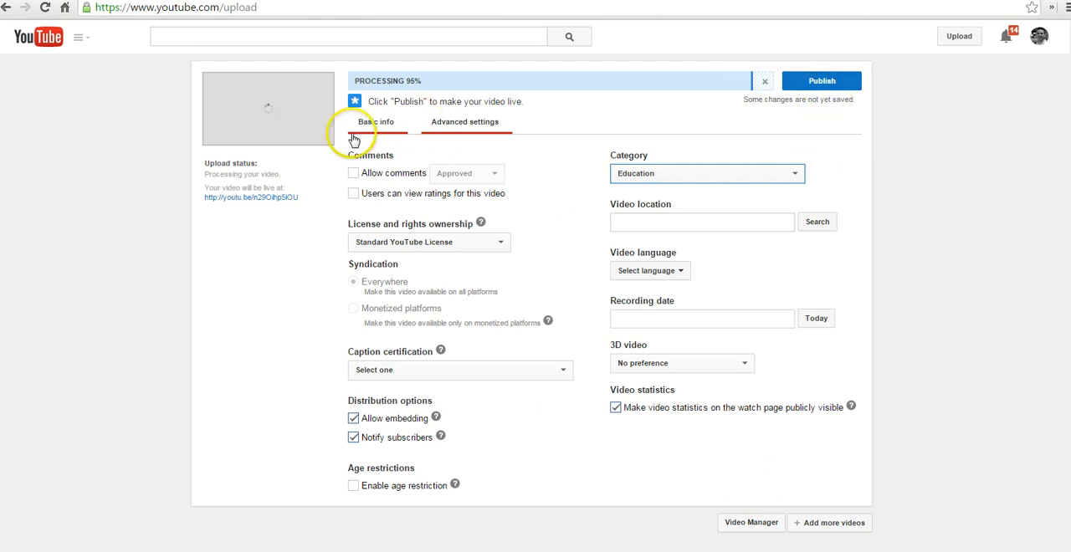
Step: Return to Basic info and publish the sample video
left_click(375, 121)
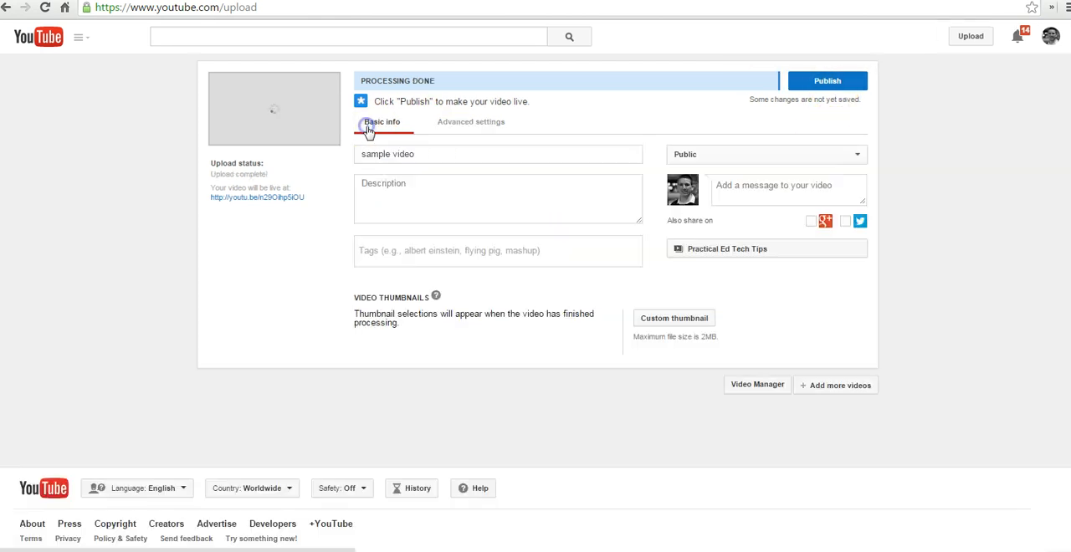
mouse_move(773, 385)
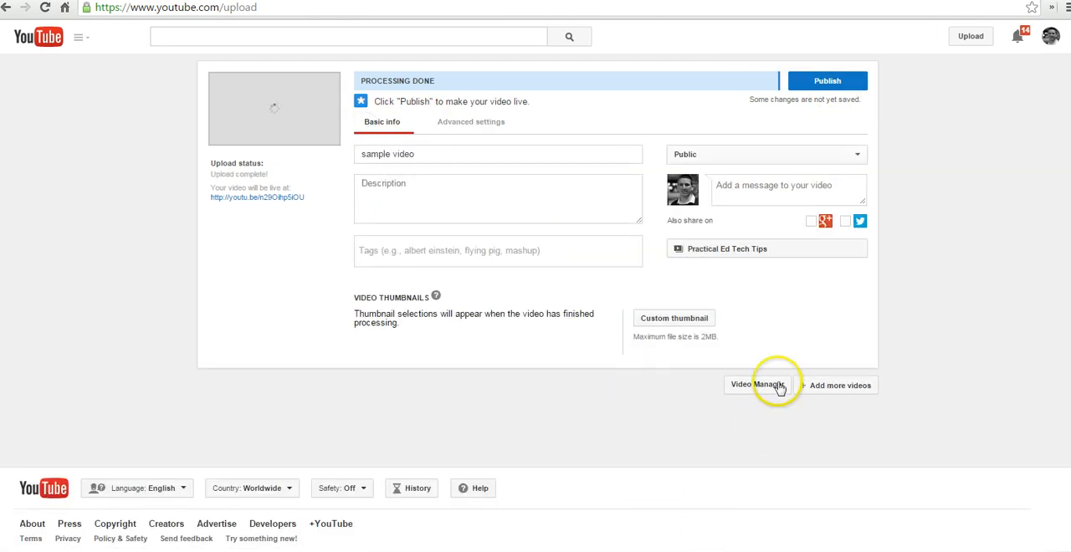
mouse_move(966, 142)
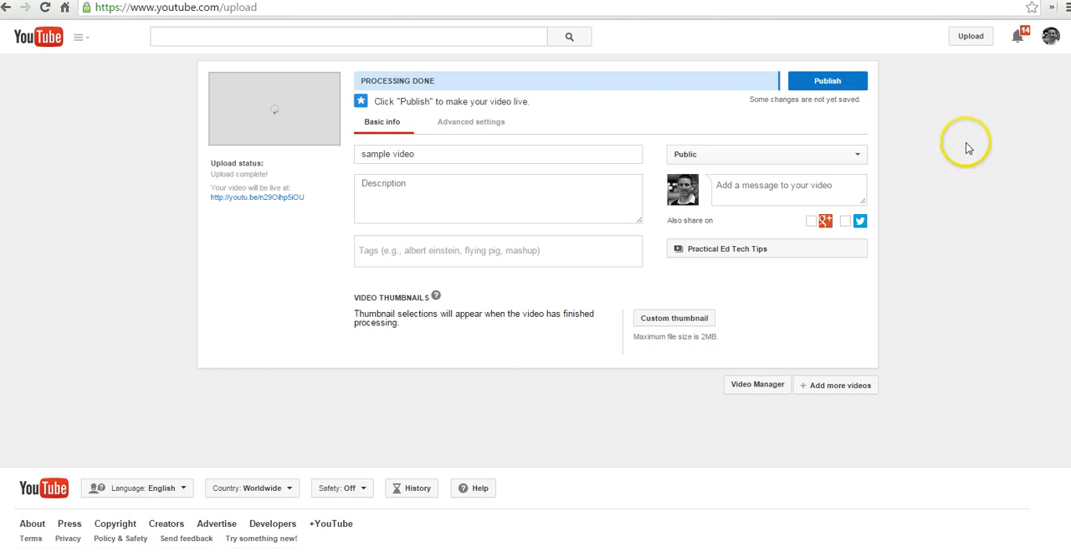
mouse_move(827, 80)
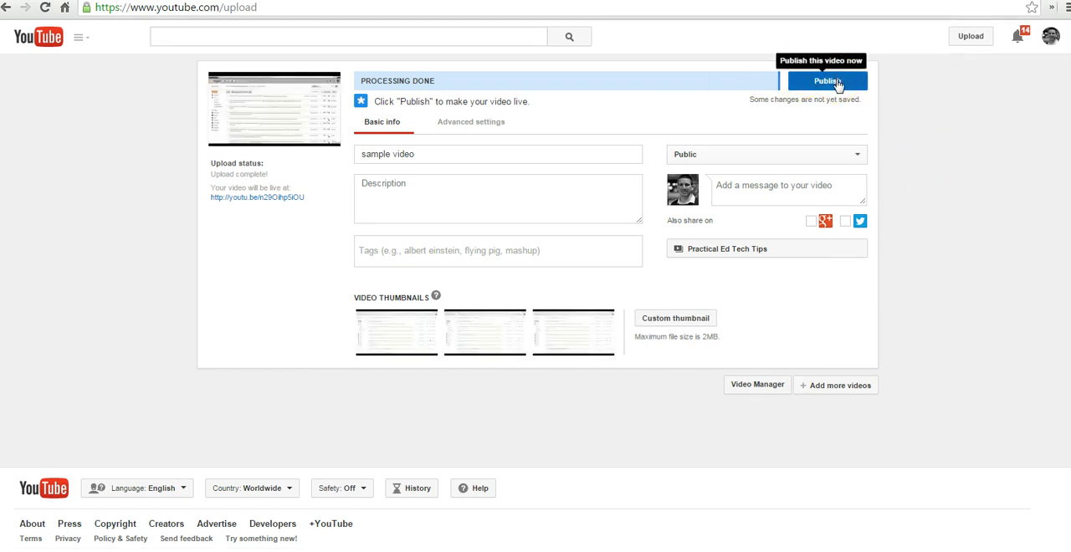
left_click(827, 81)
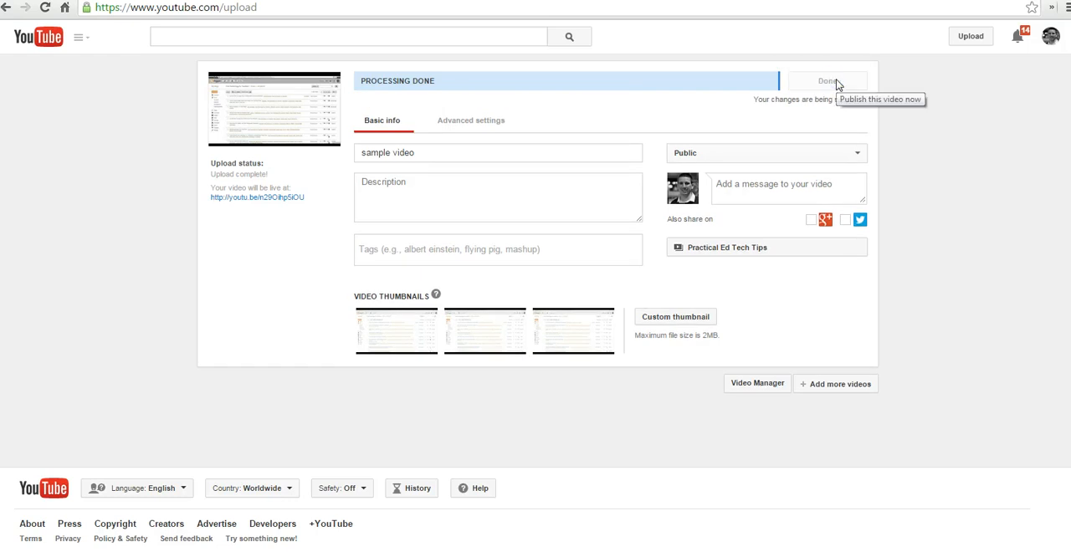
left_click(826, 81)
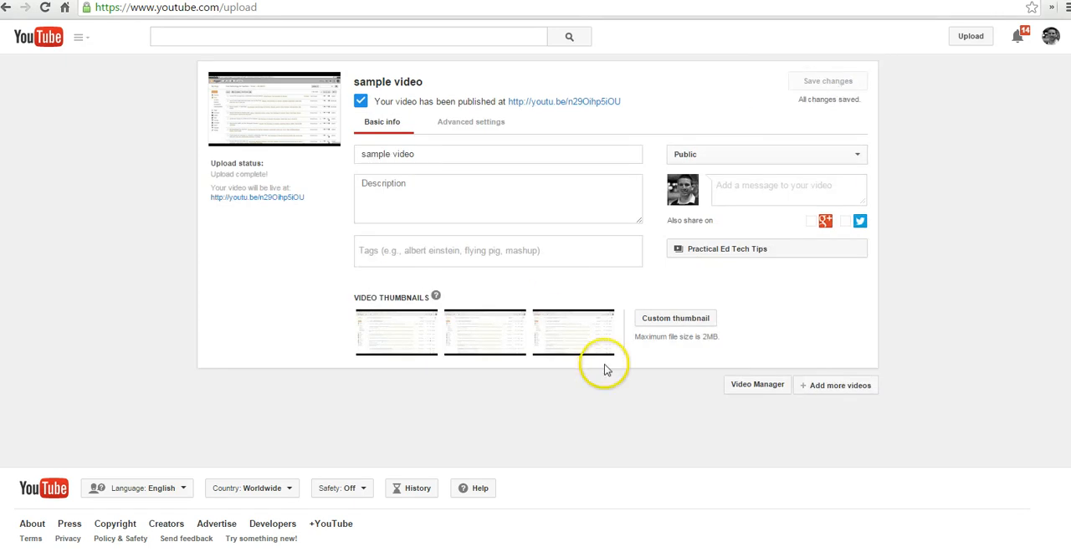
mouse_move(477, 406)
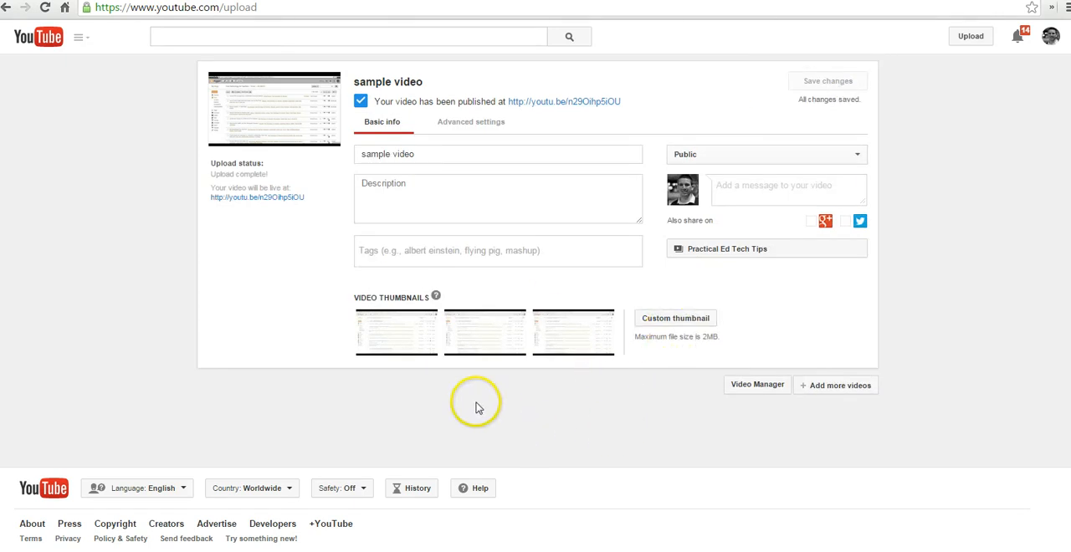
mouse_move(572, 331)
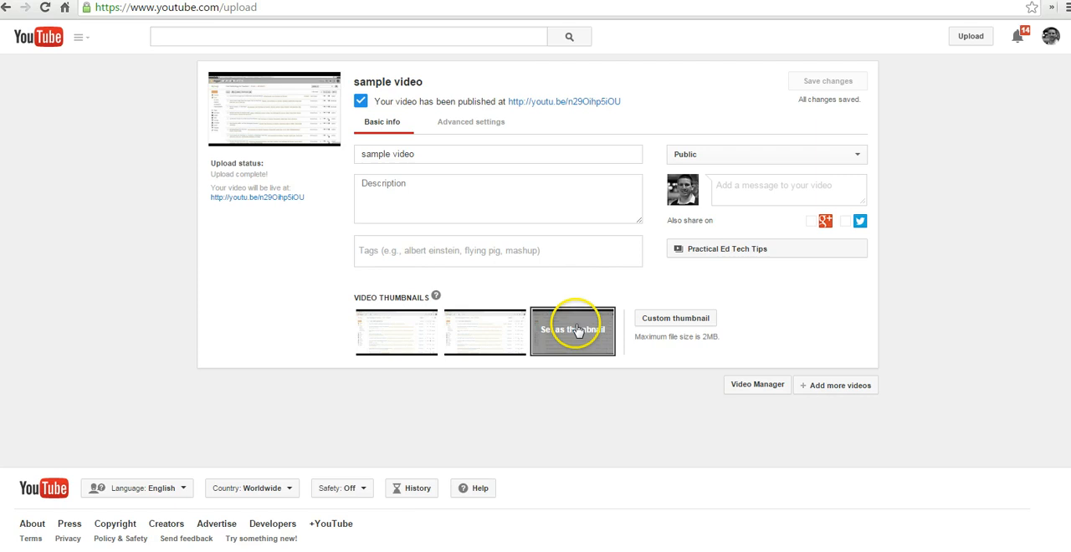
mouse_move(486, 330)
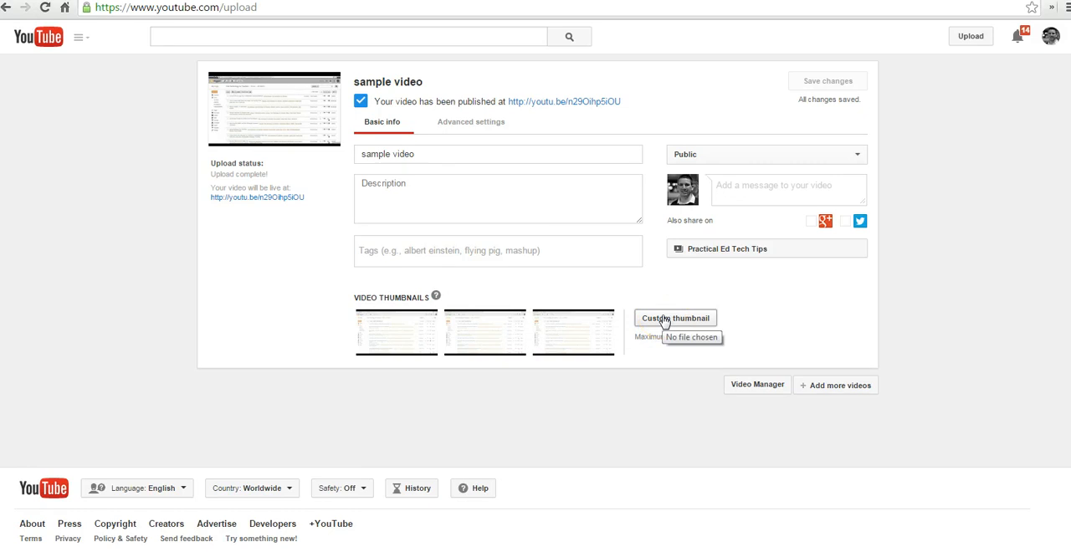
Step: Upload FTFT_Logo_Primary_website as the custom thumbnail and save the changes
left_click(675, 318)
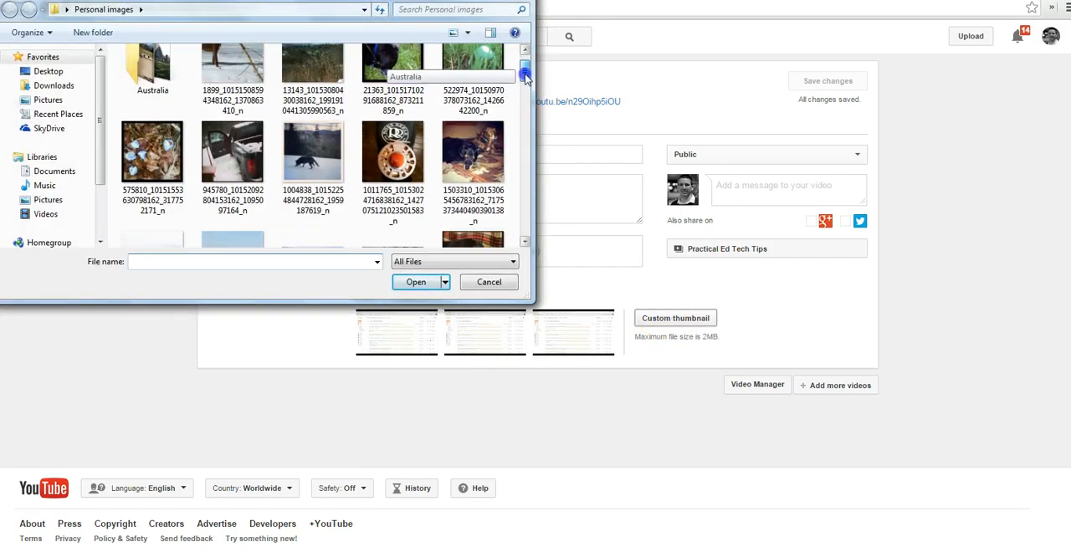
scroll("down", 3)
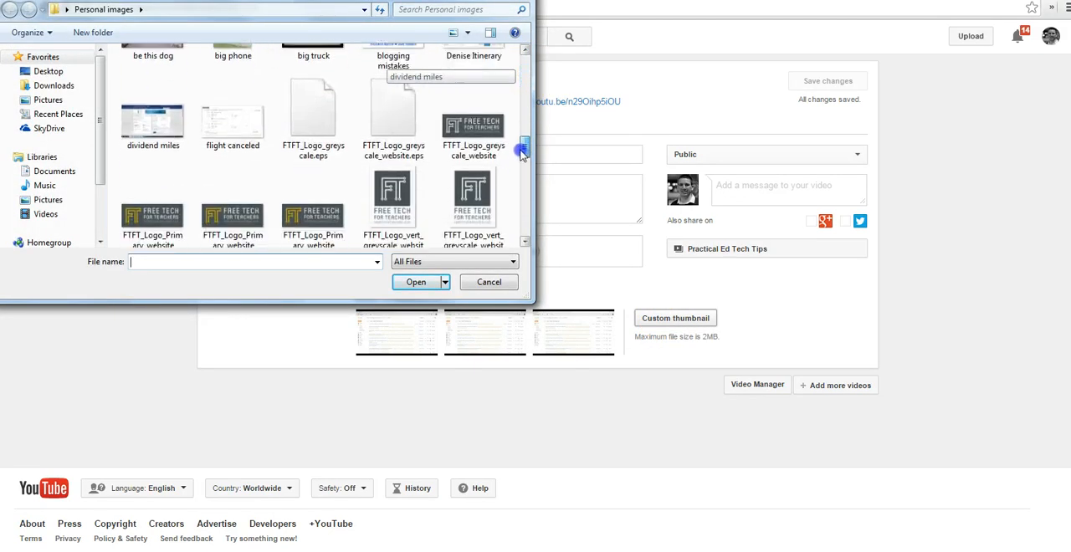
left_click(313, 147)
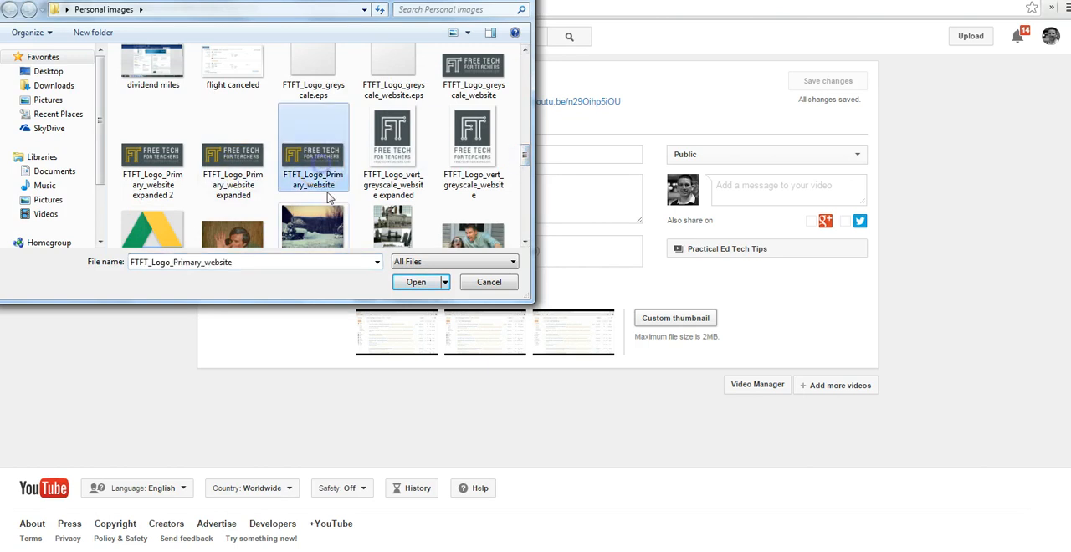
left_click(415, 282)
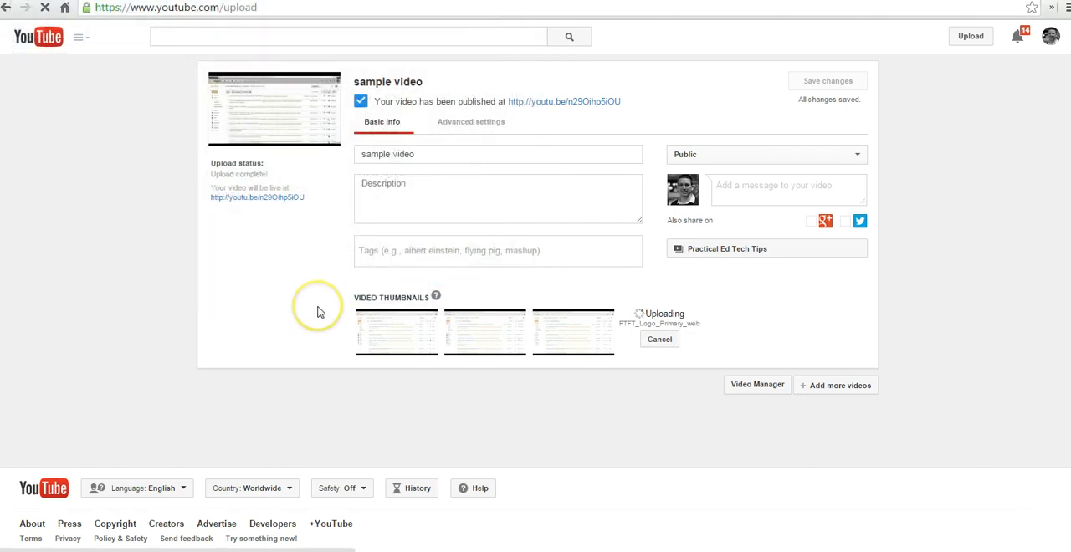
mouse_move(317, 312)
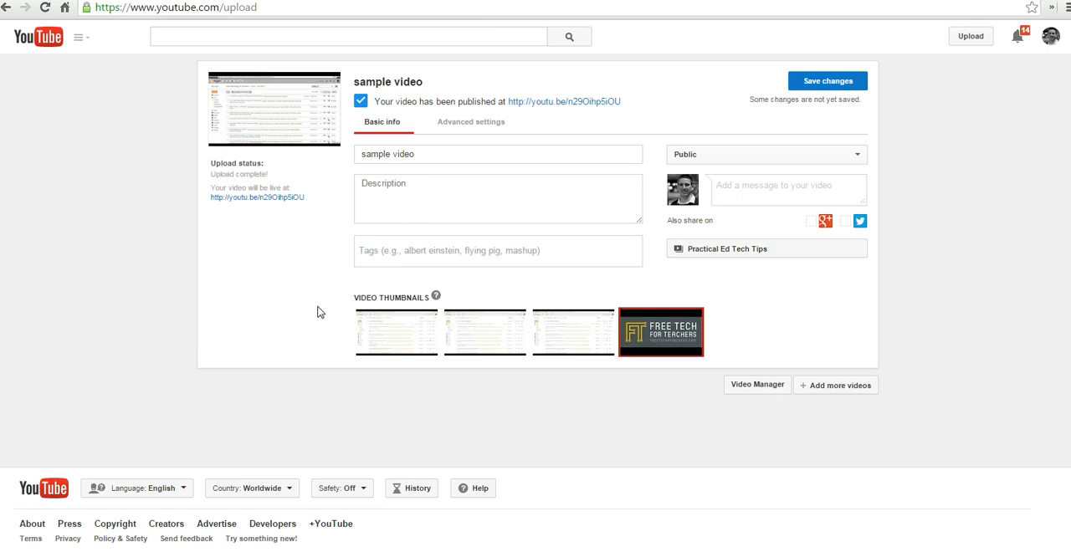
mouse_move(753, 351)
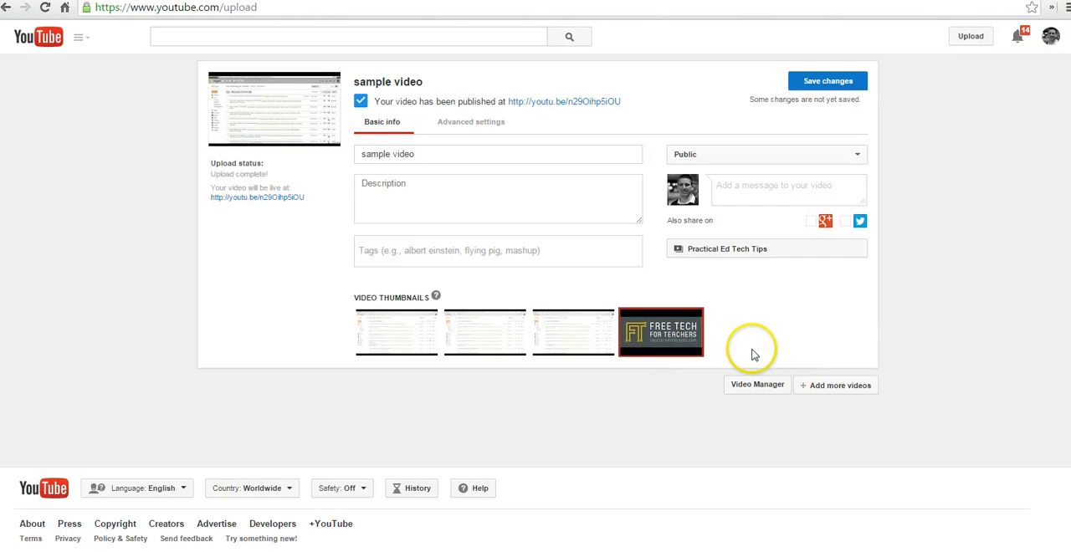
left_click(827, 81)
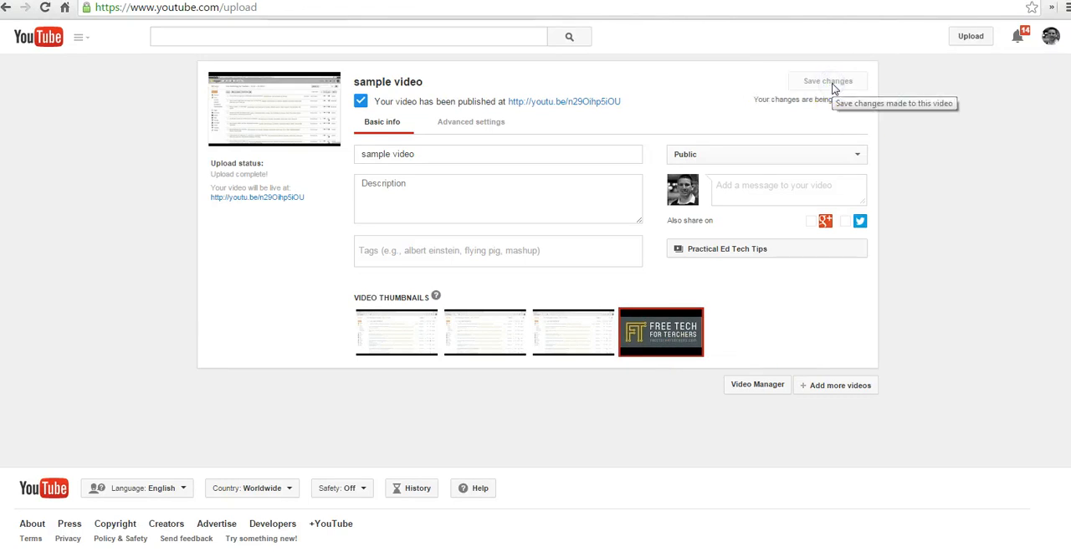
left_click(827, 80)
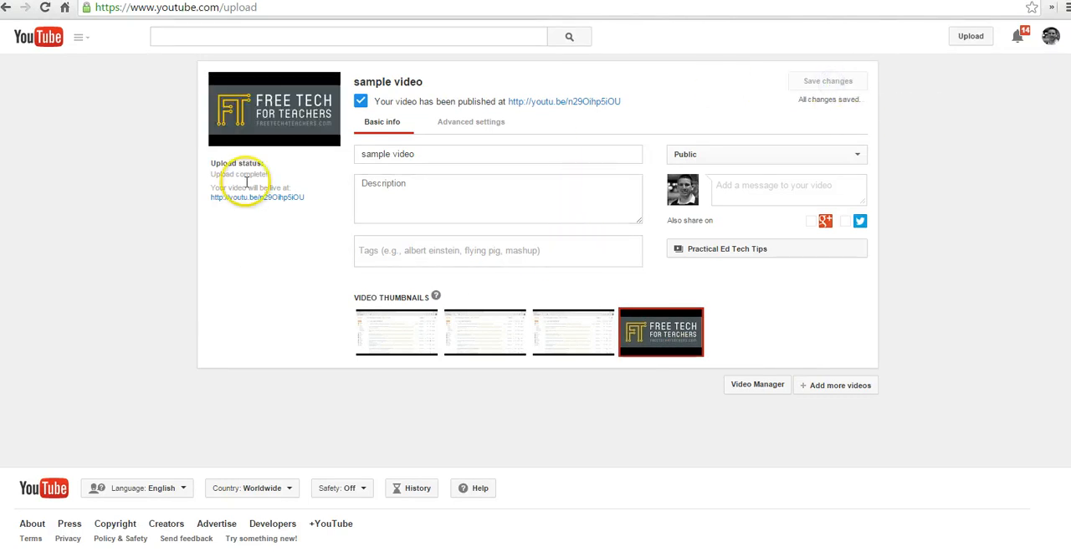
mouse_move(297, 163)
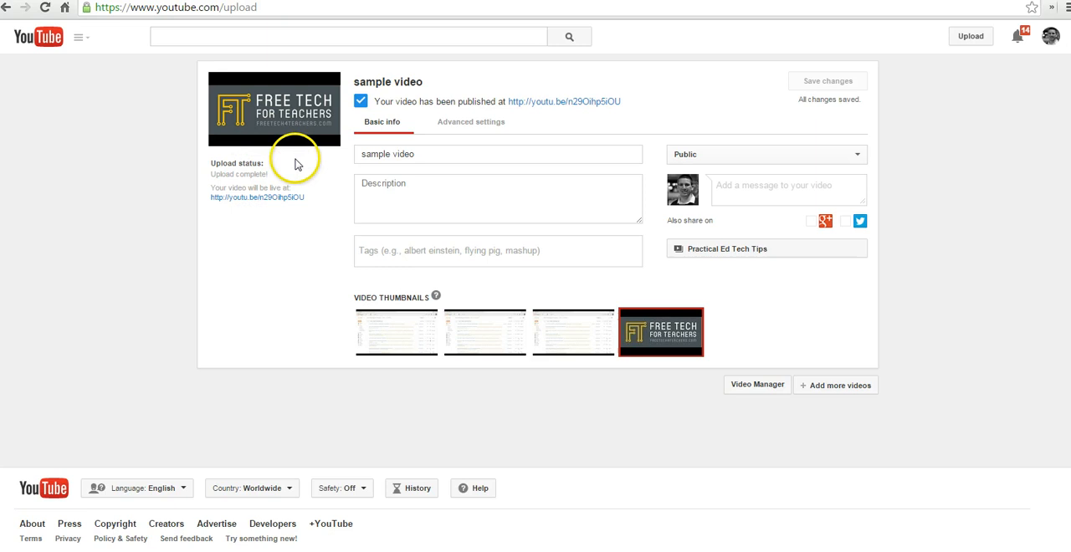
mouse_move(291, 128)
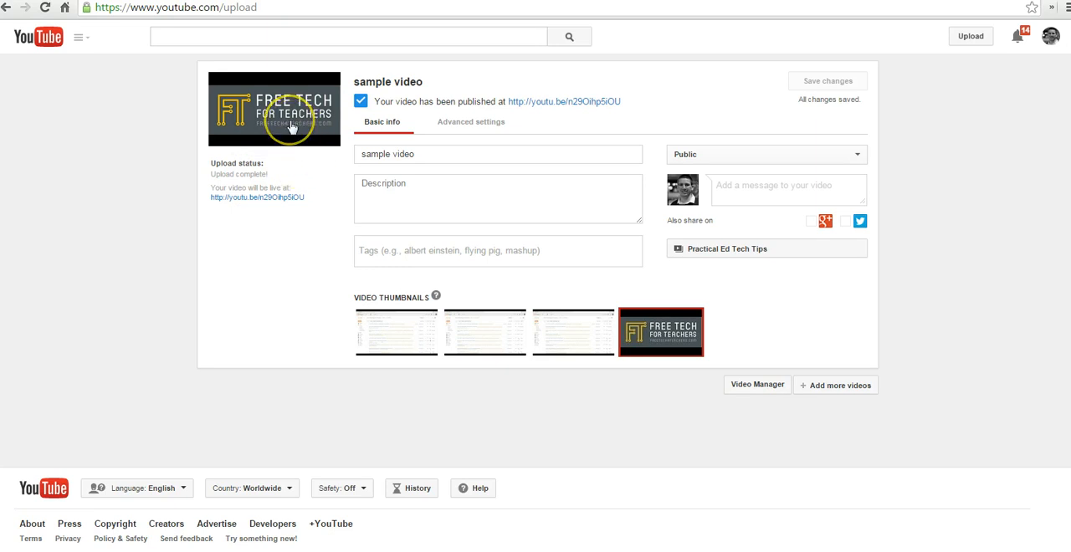